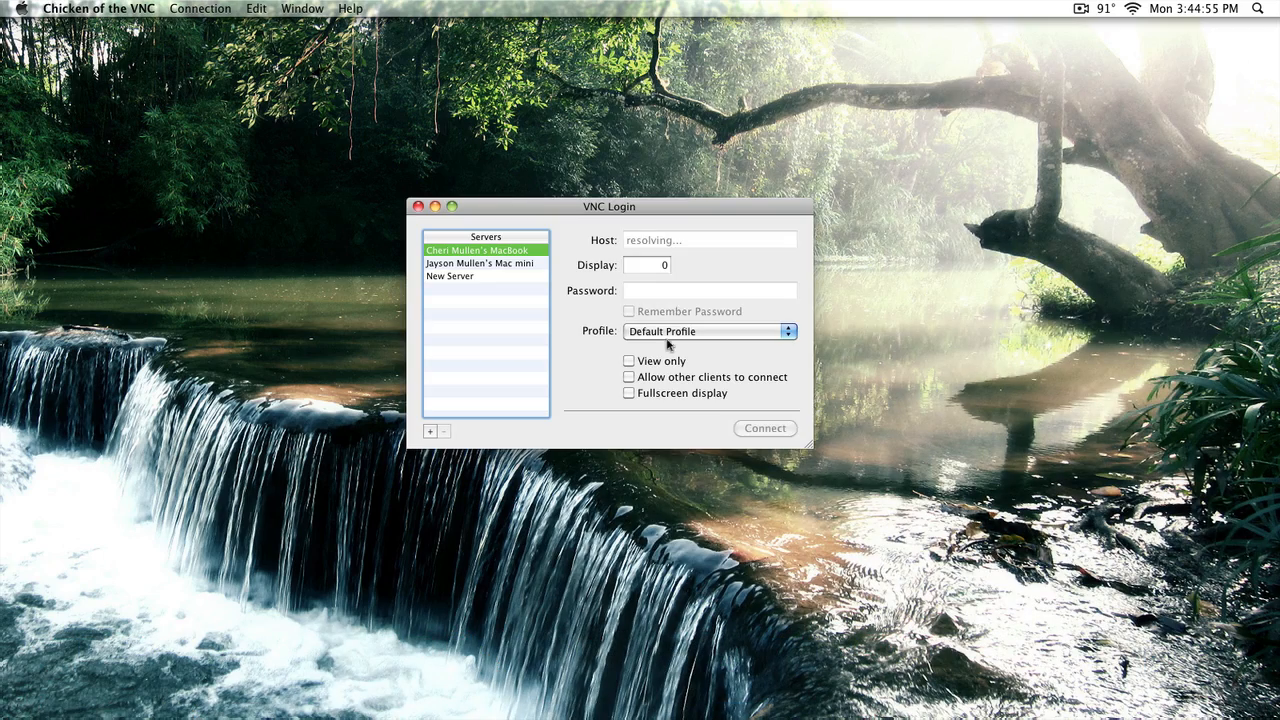
Step: Enter host 192.168.0.195 for the MacBook server, checking the Mac mini entry and reselecting the MacBook
text(192.168.0.195)
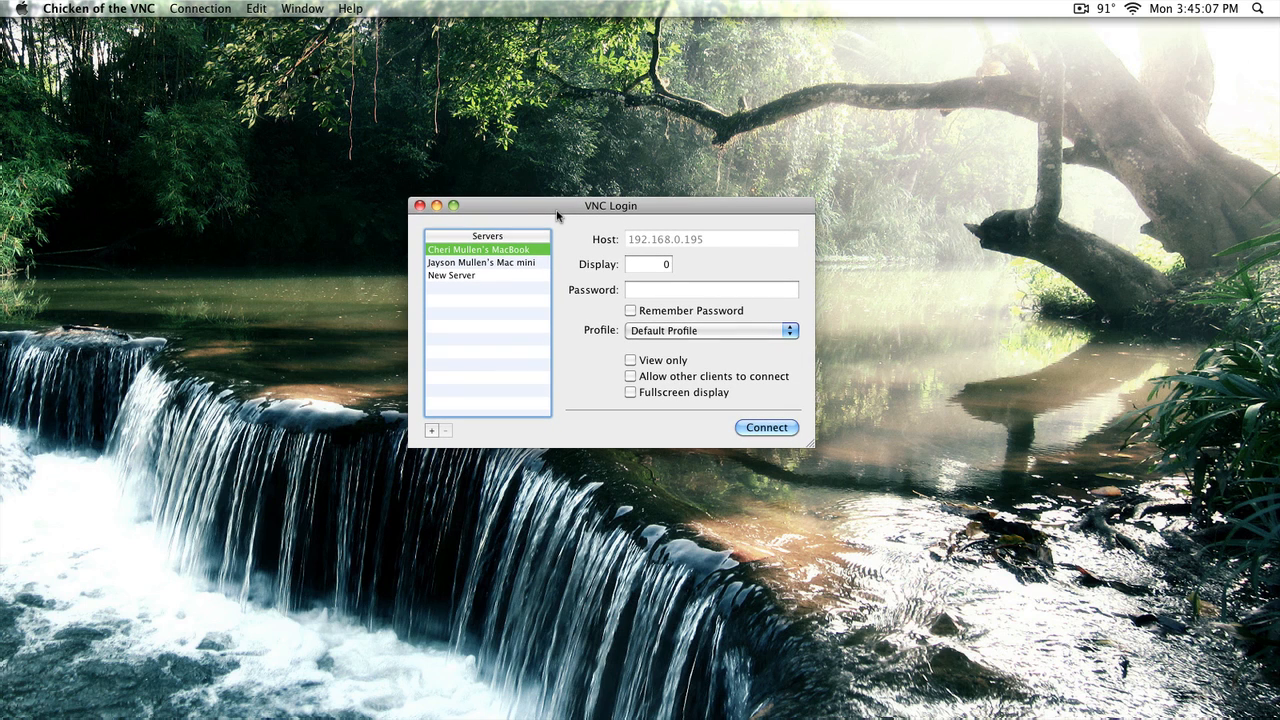
mouse_move(472, 268)
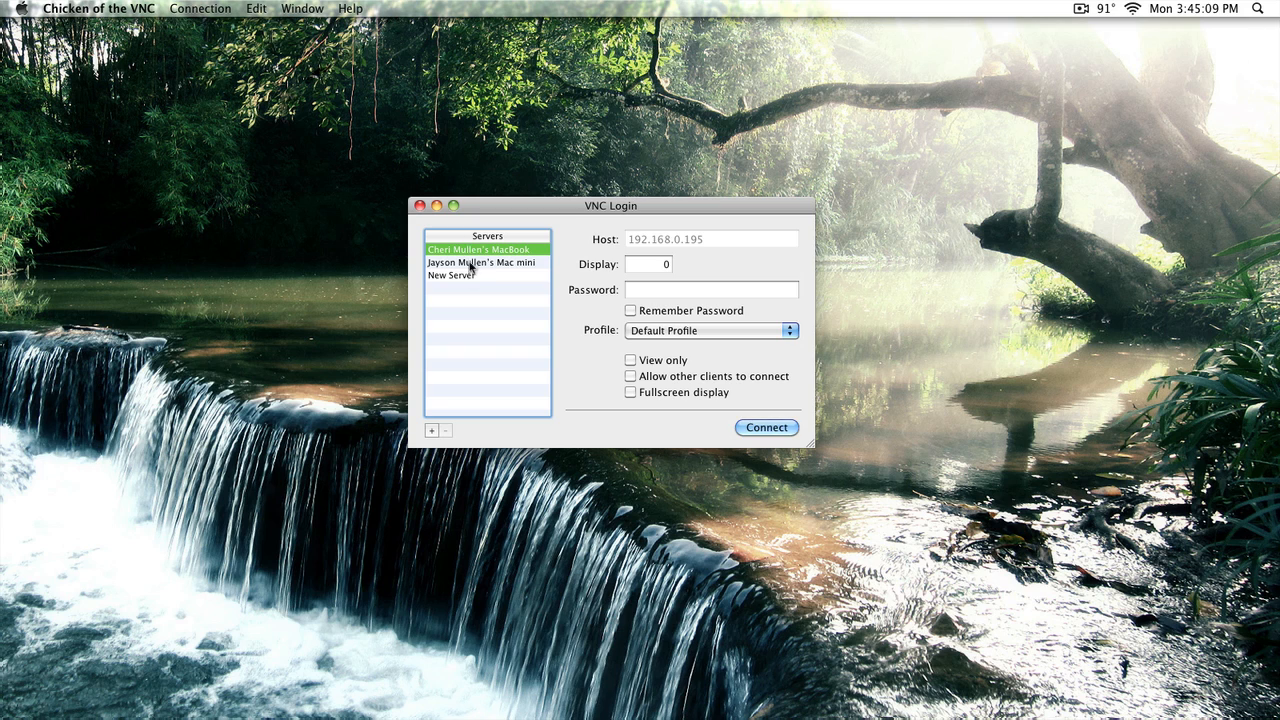
click(480, 262)
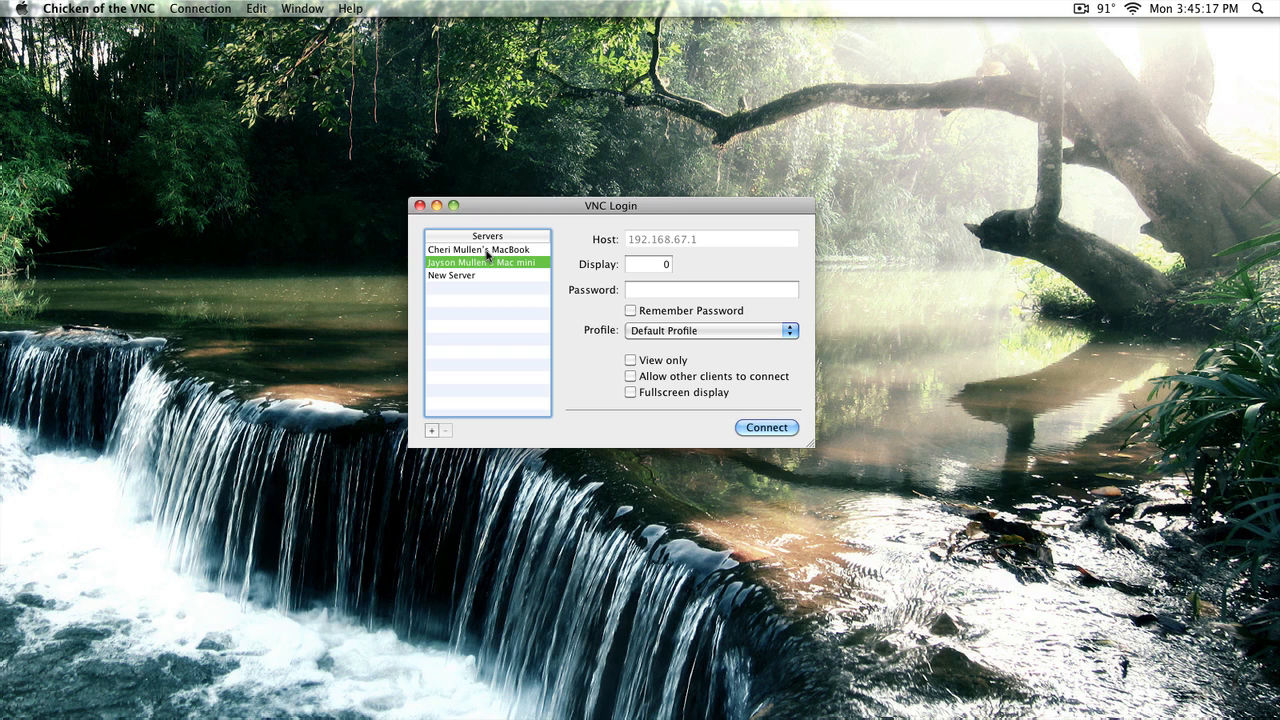
click(480, 248)
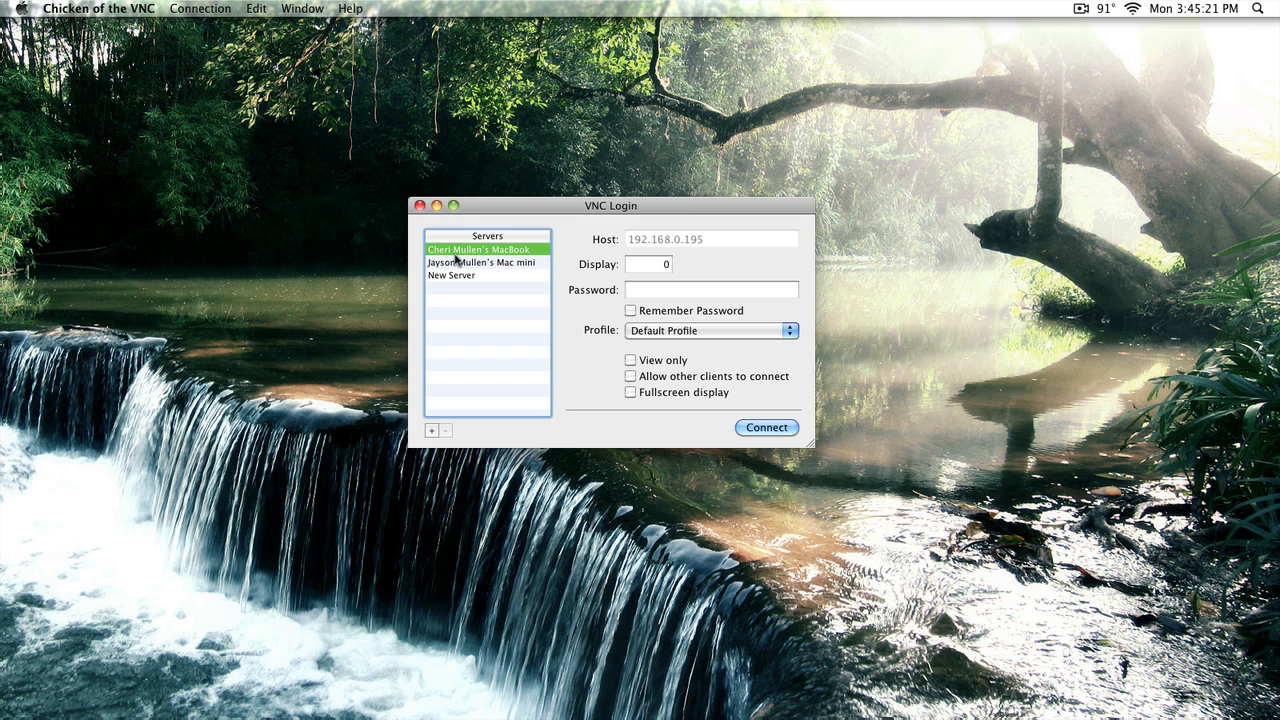
mouse_move(536, 260)
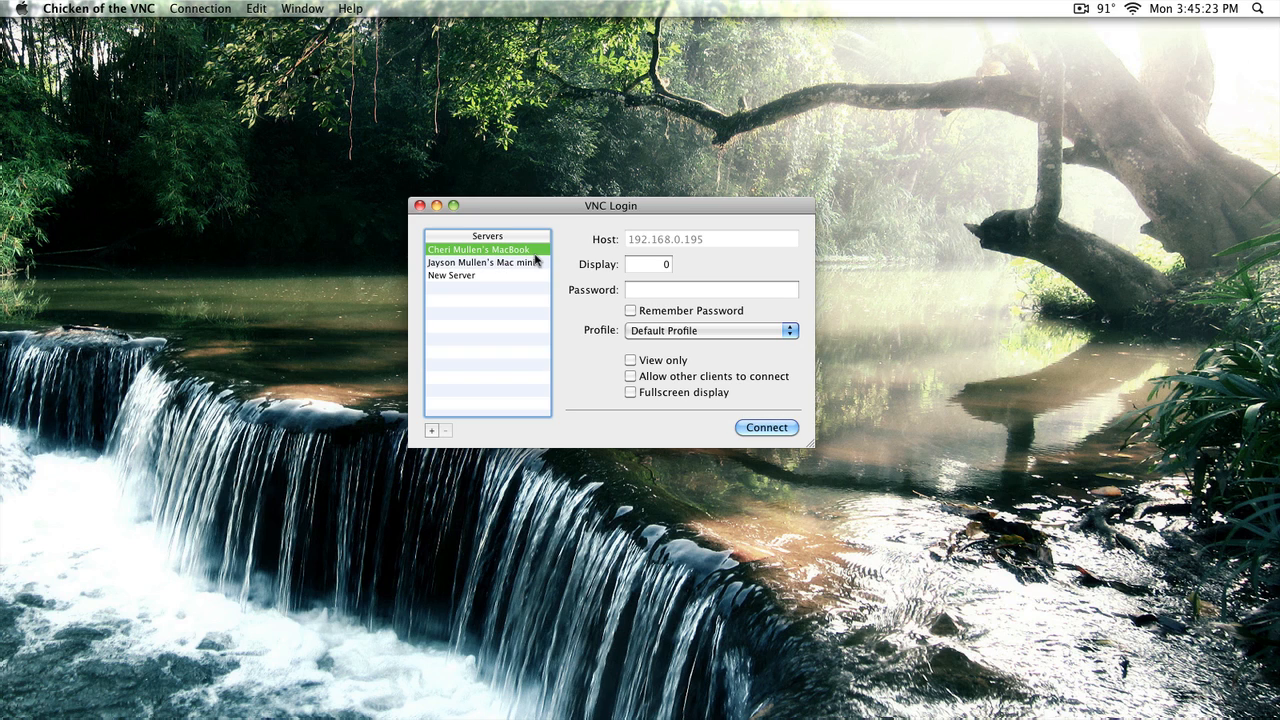
mouse_move(752, 244)
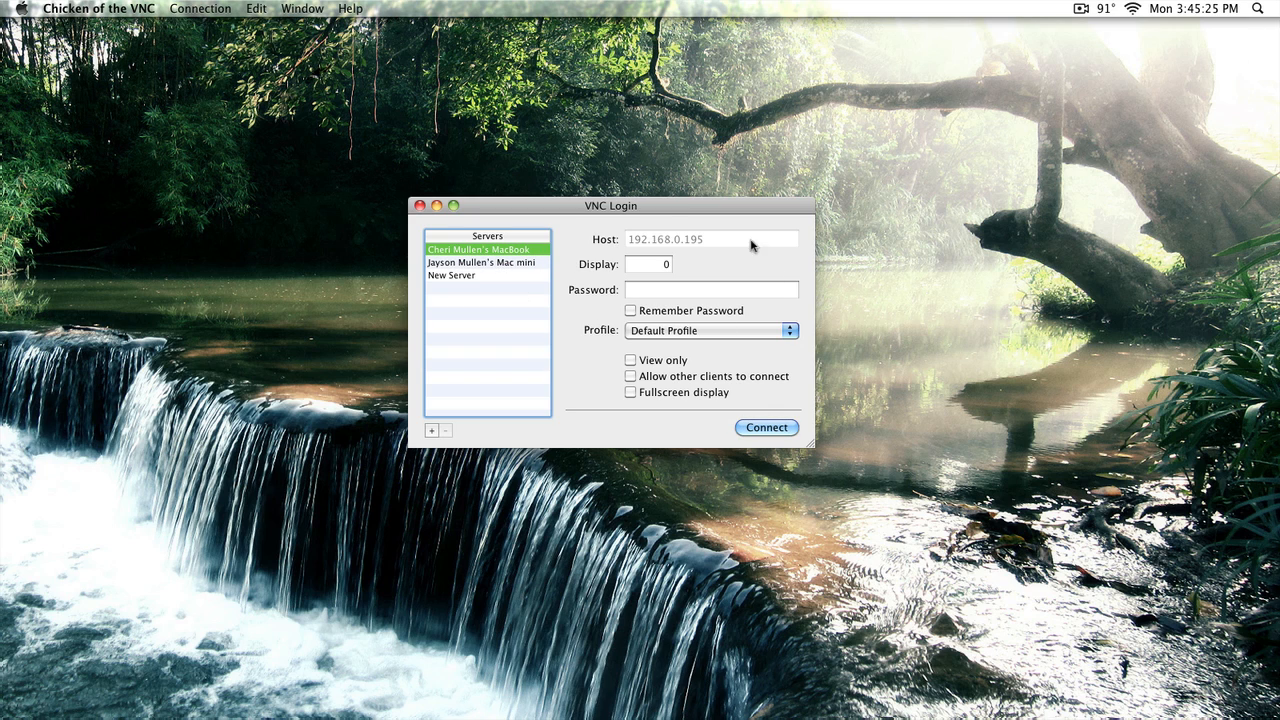
mouse_move(666, 360)
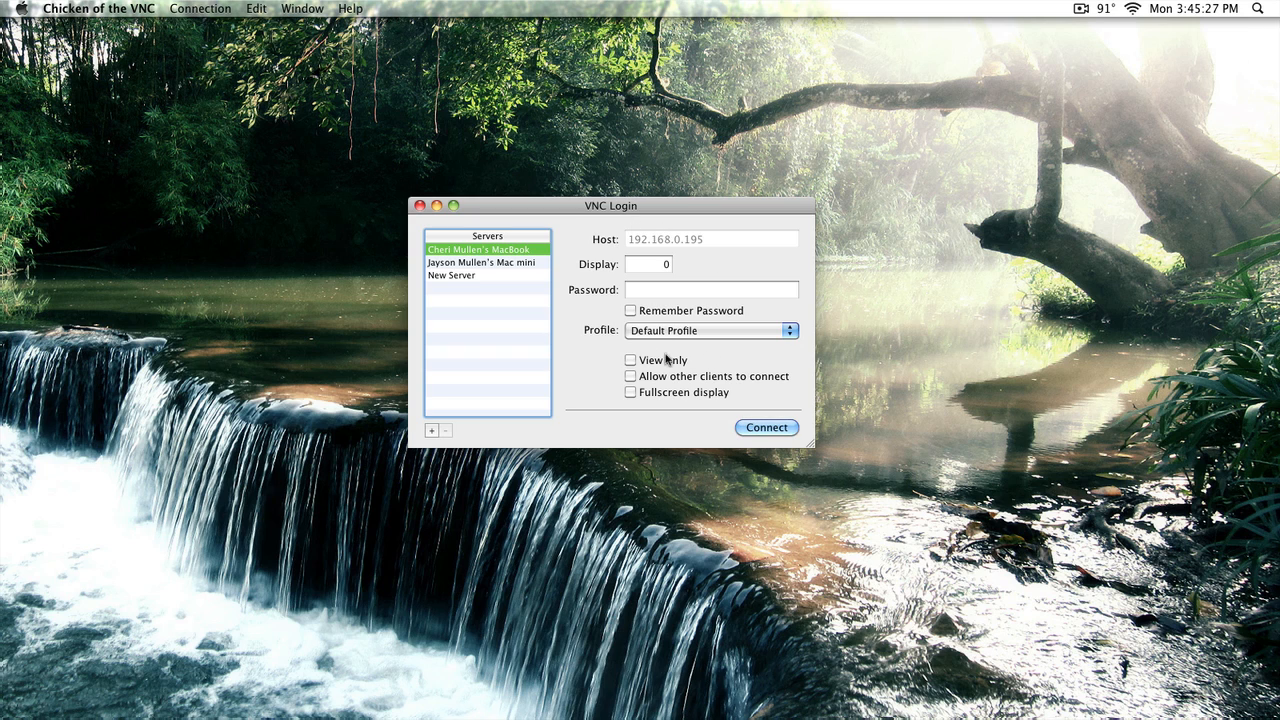
Step: Enable View only, enter the VNC password, and connect to the remote MacBook
click(630, 360)
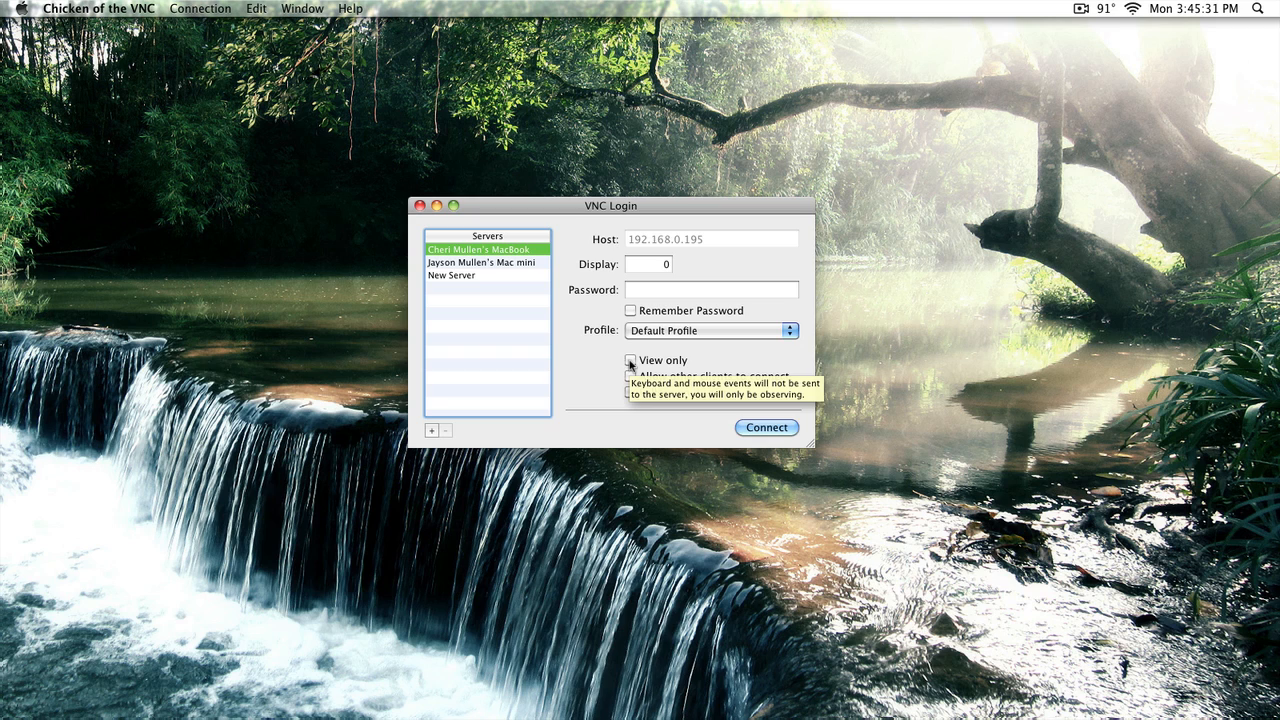
mouse_move(598, 400)
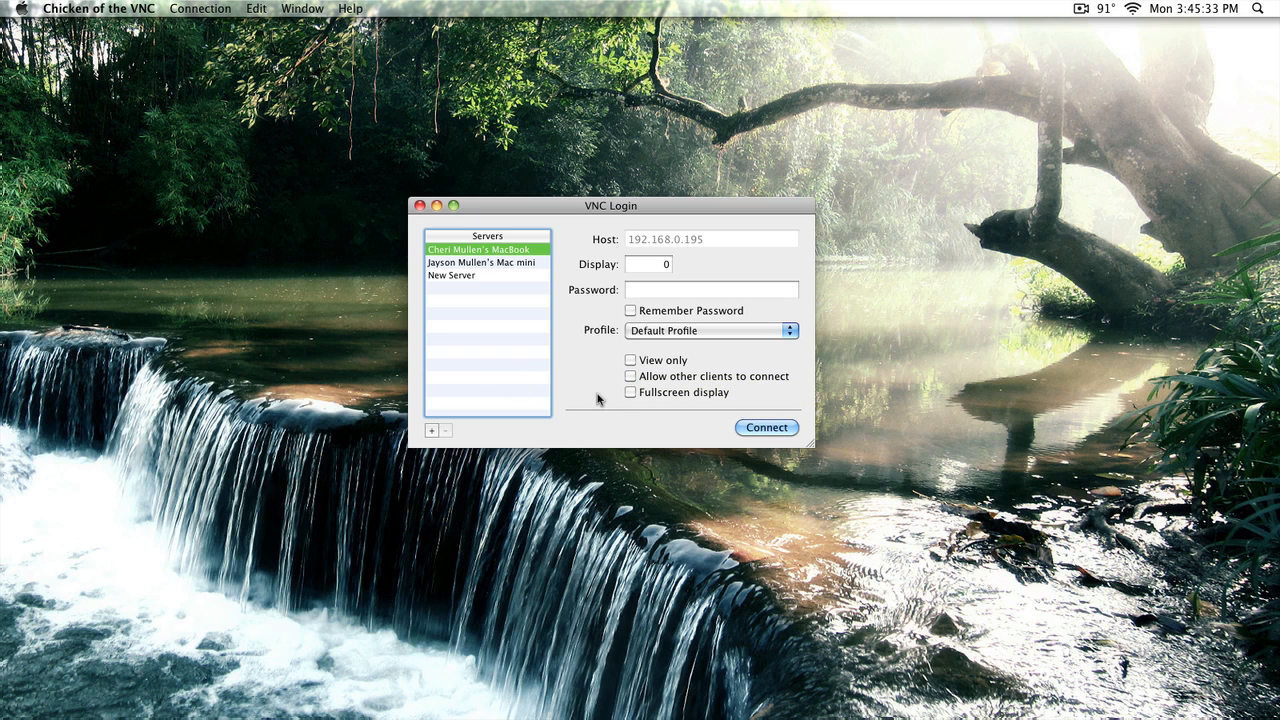
click(630, 360)
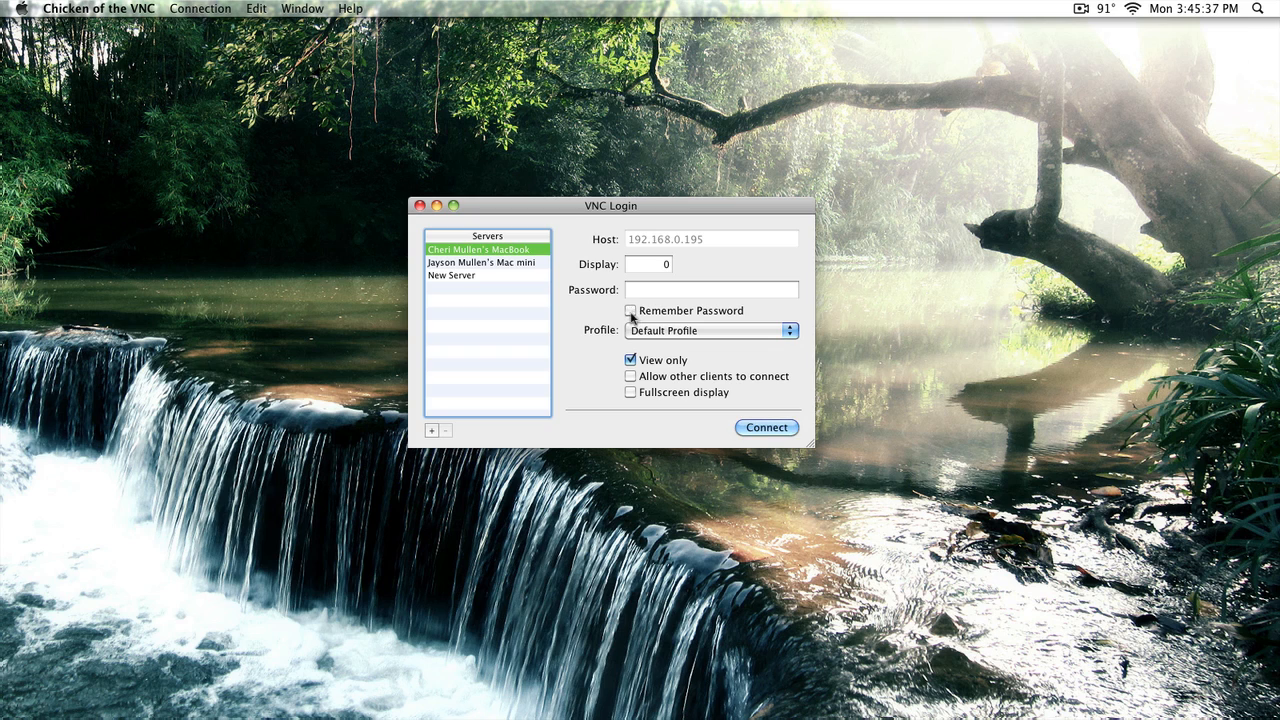
text(••)
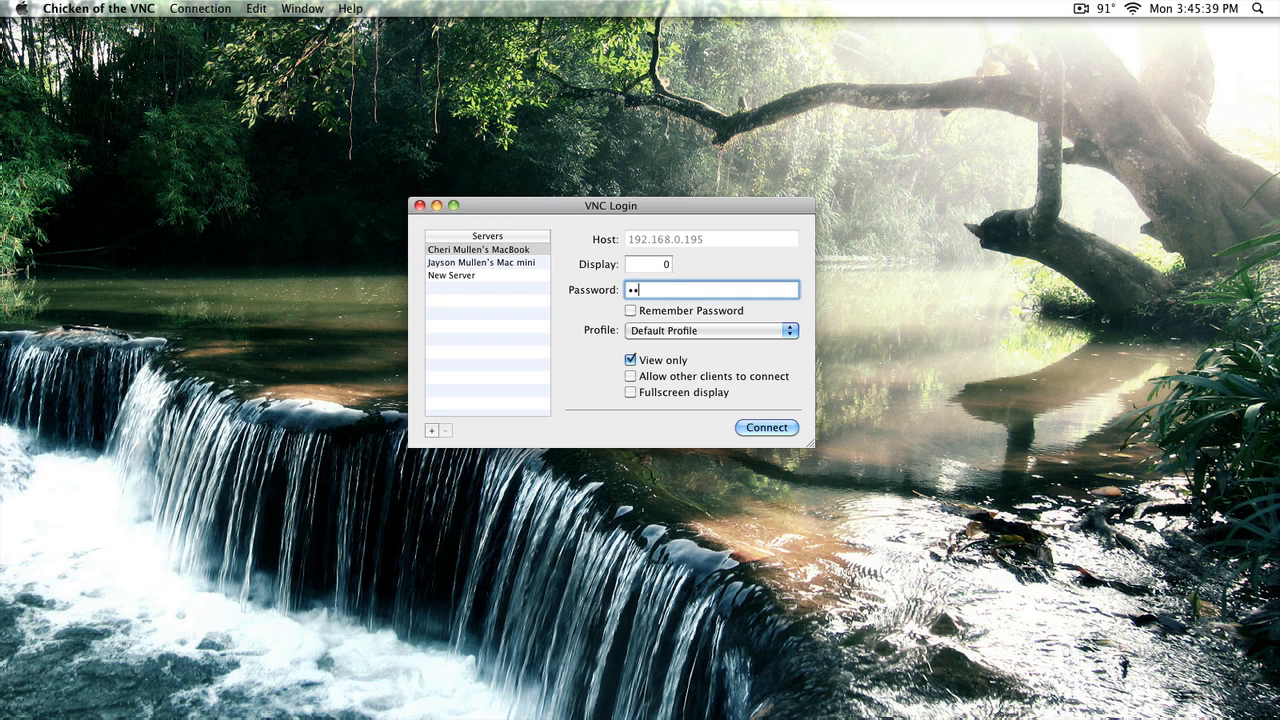
text(••••)
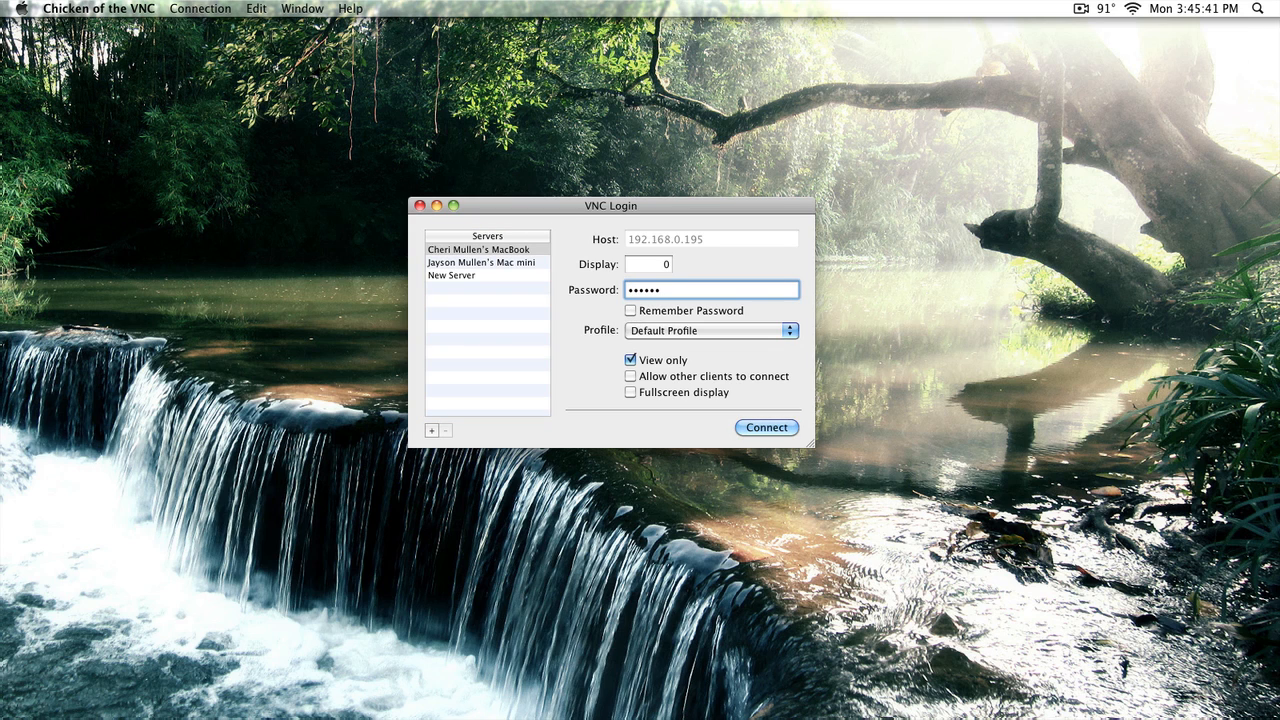
click(766, 428)
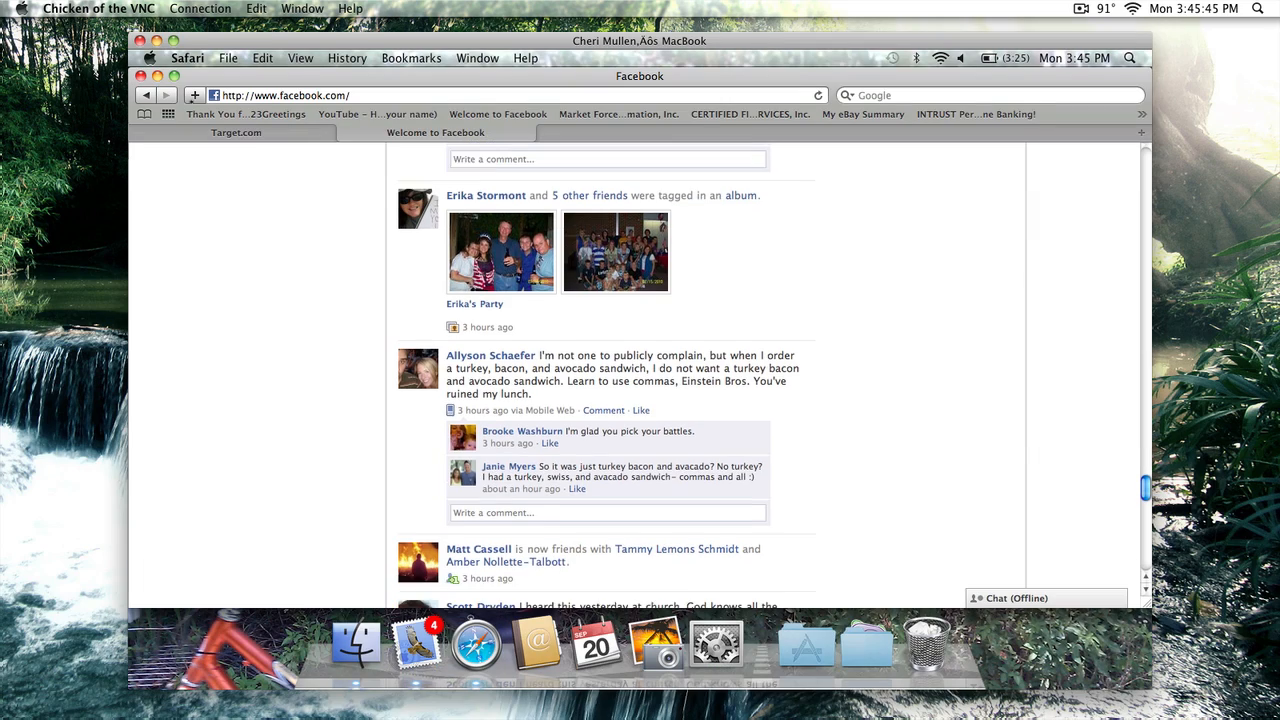
Step: Quit Chicken of the VNC, ending the remote session and returning to the local desktop
click(98, 8)
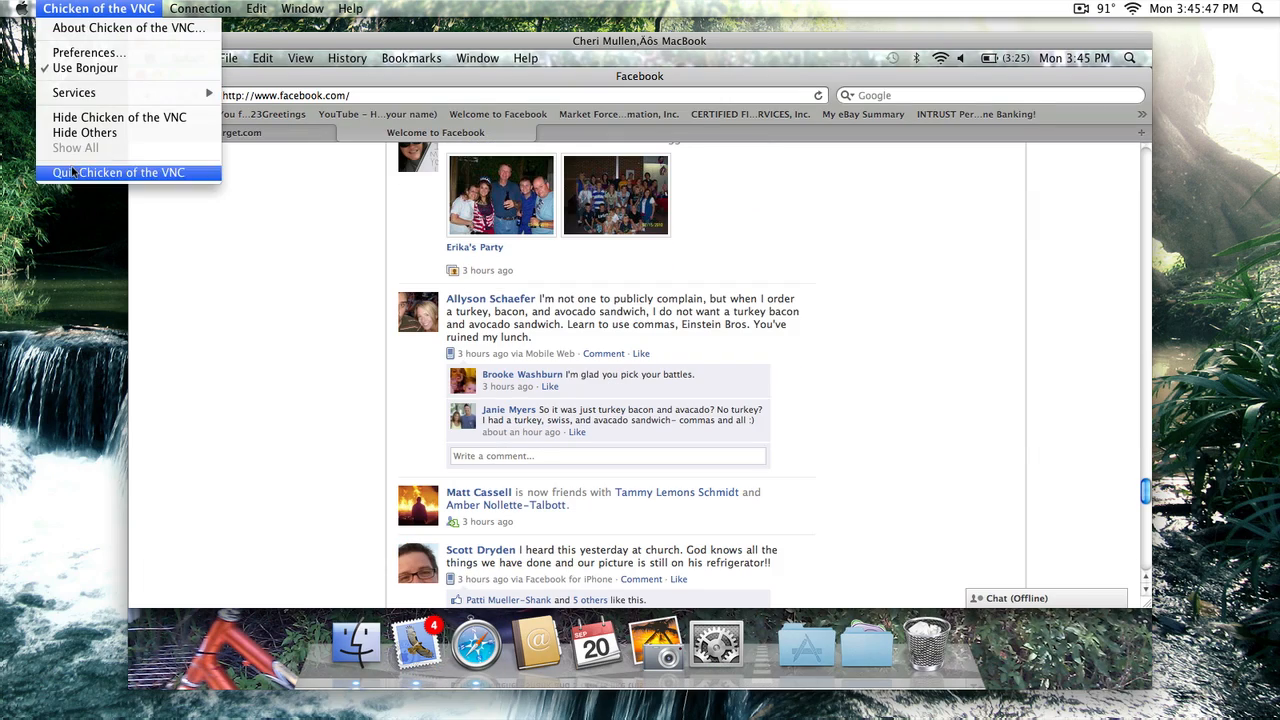
click(116, 172)
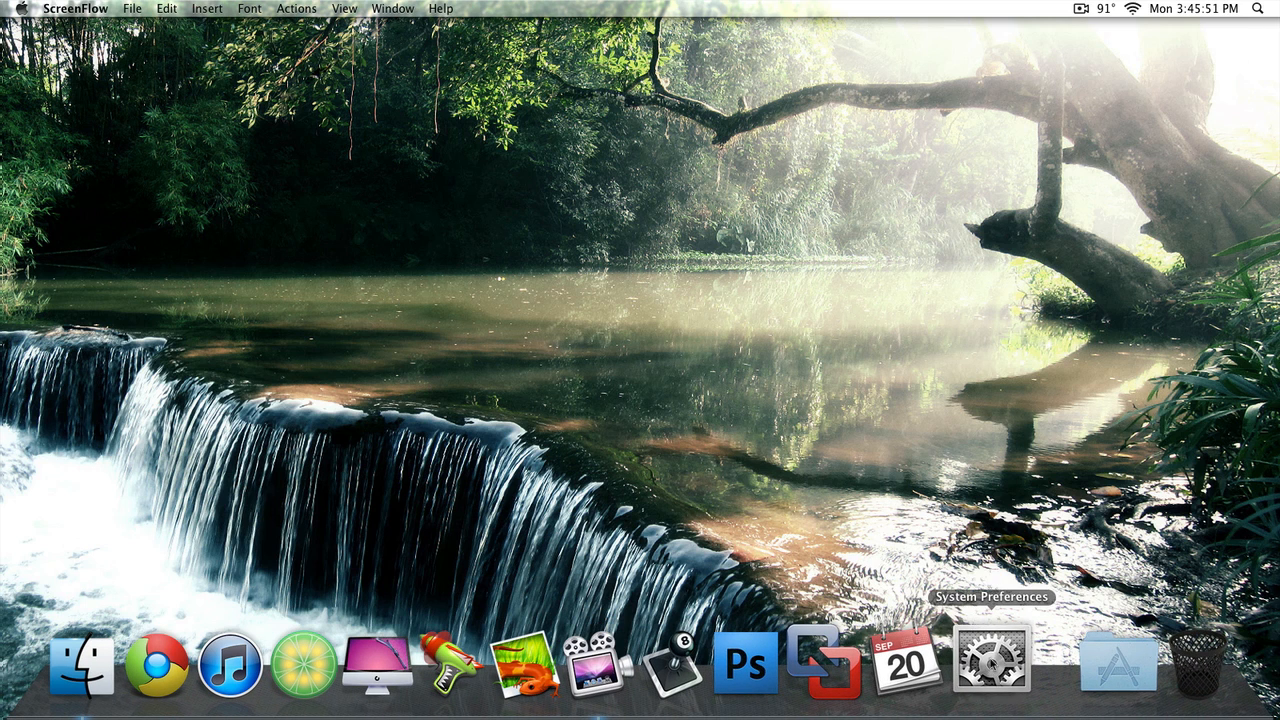
Step: Launch System Preferences and go into the Sharing pane
click(992, 664)
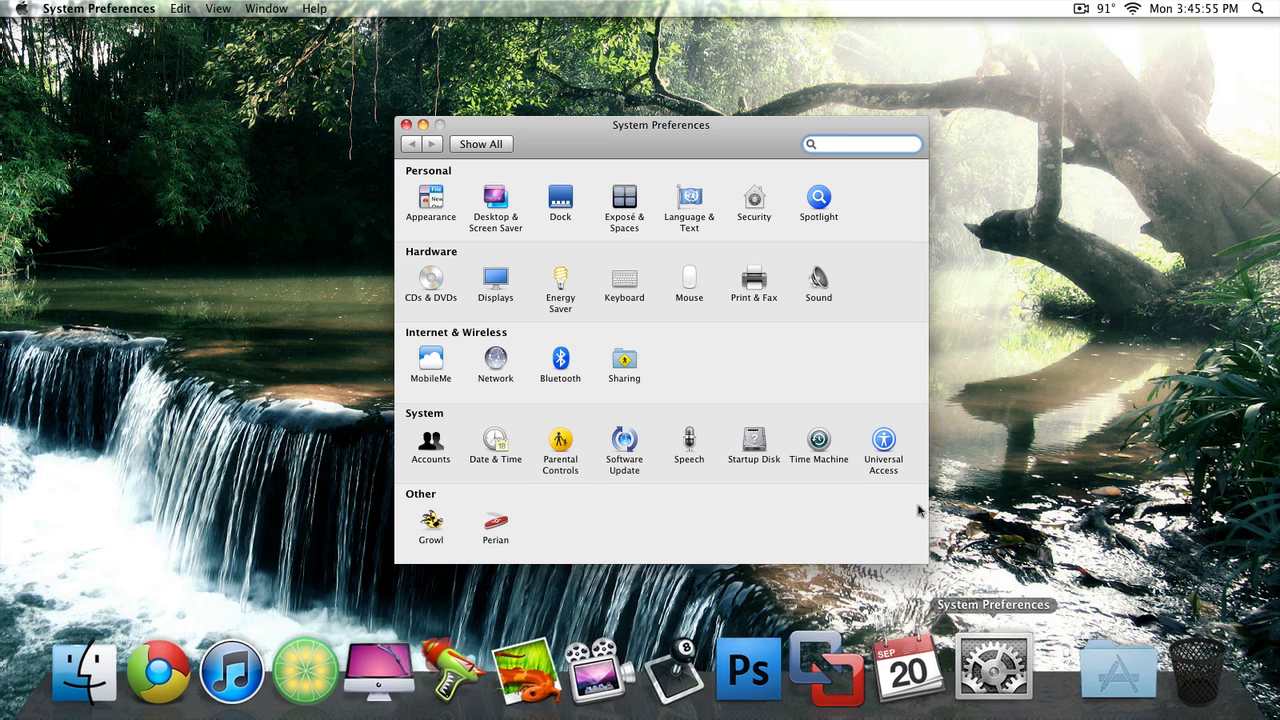
click(624, 362)
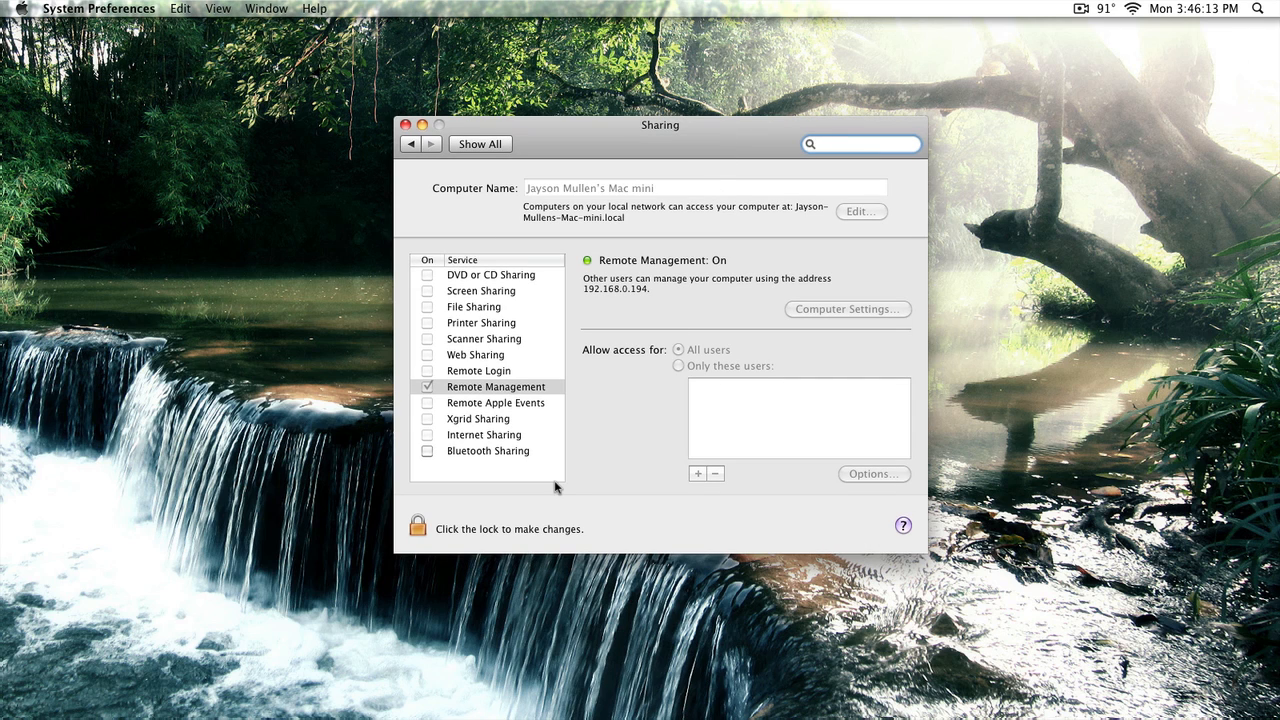
mouse_move(918, 552)
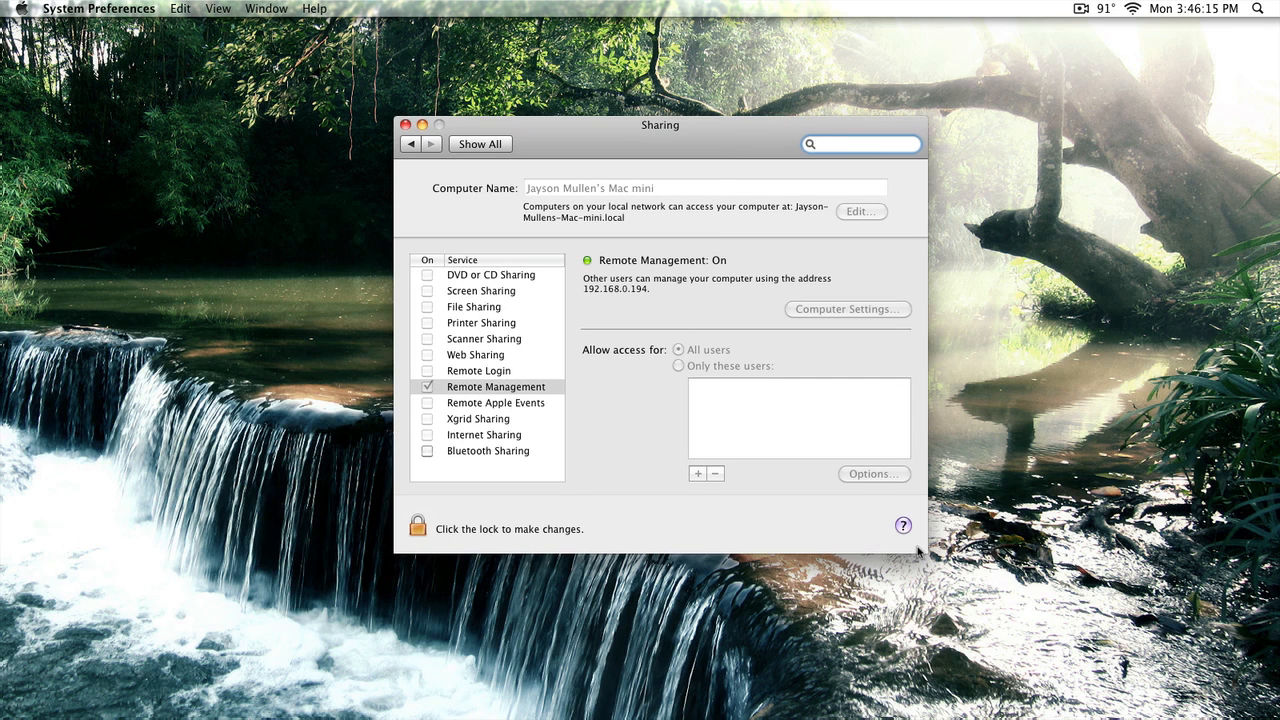
click(860, 144)
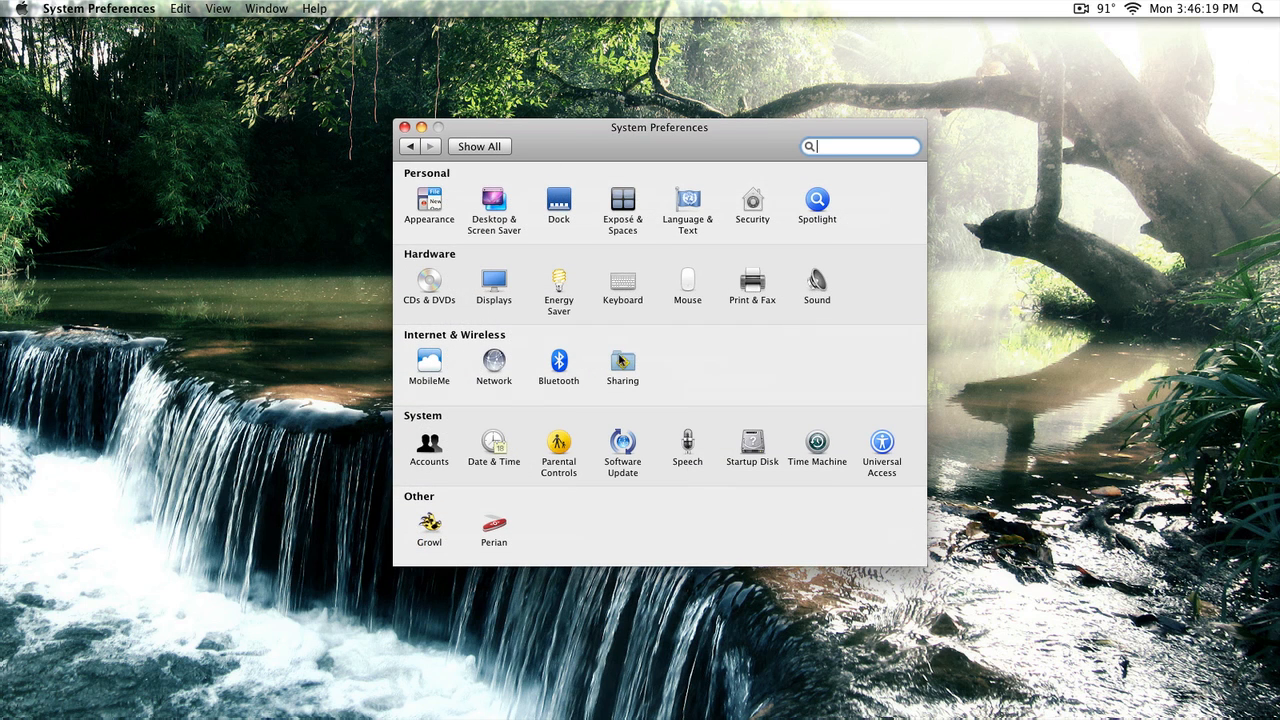
Step: Review the Remote Login service, then select Remote Management, which is turned on
click(622, 364)
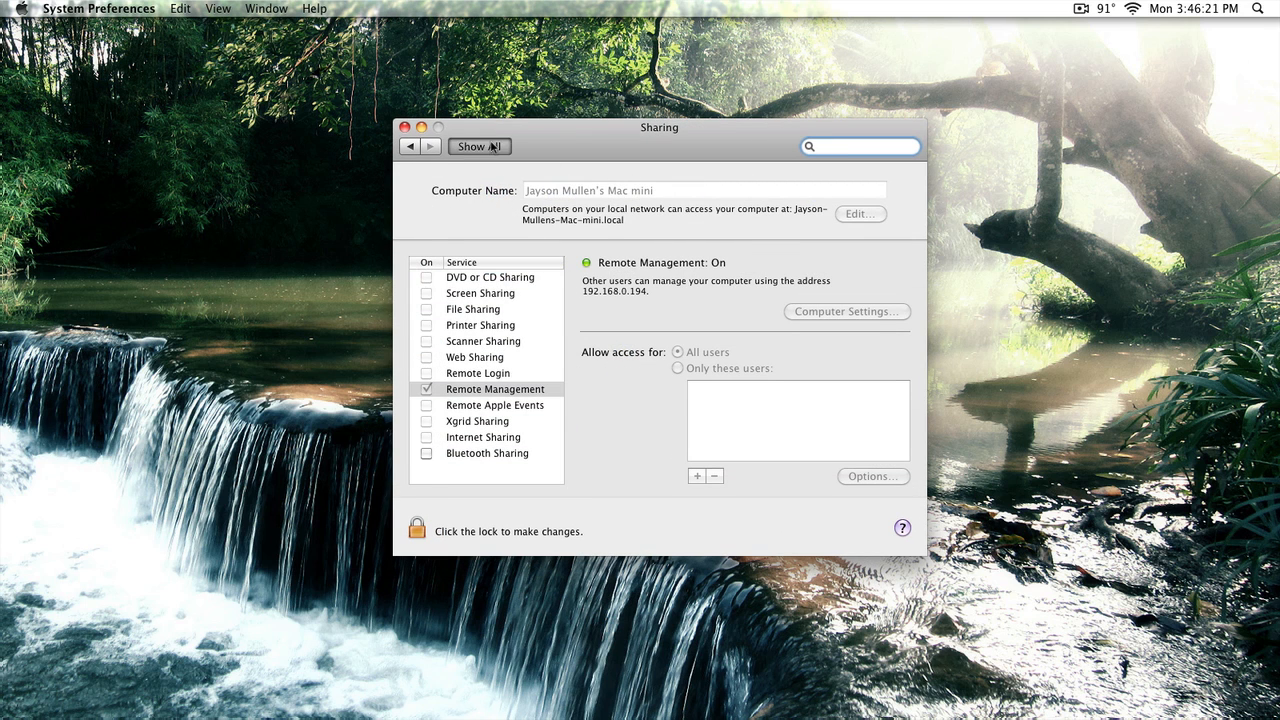
click(480, 146)
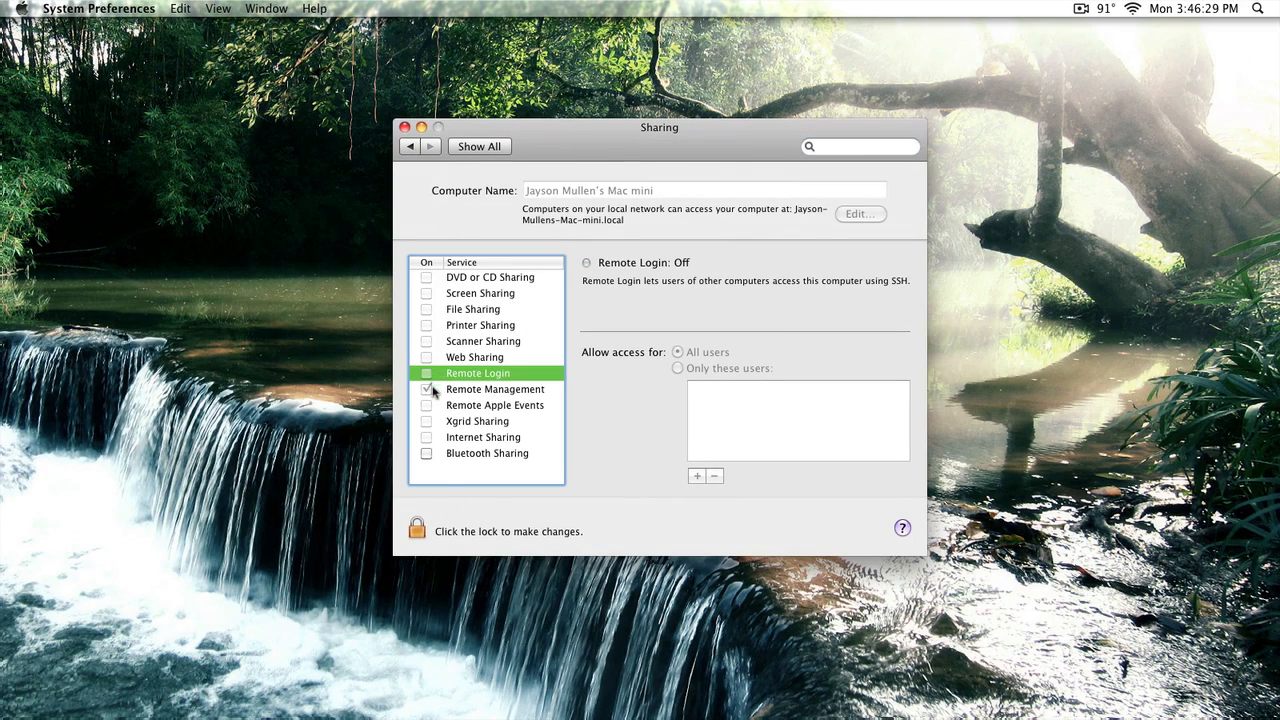
click(428, 388)
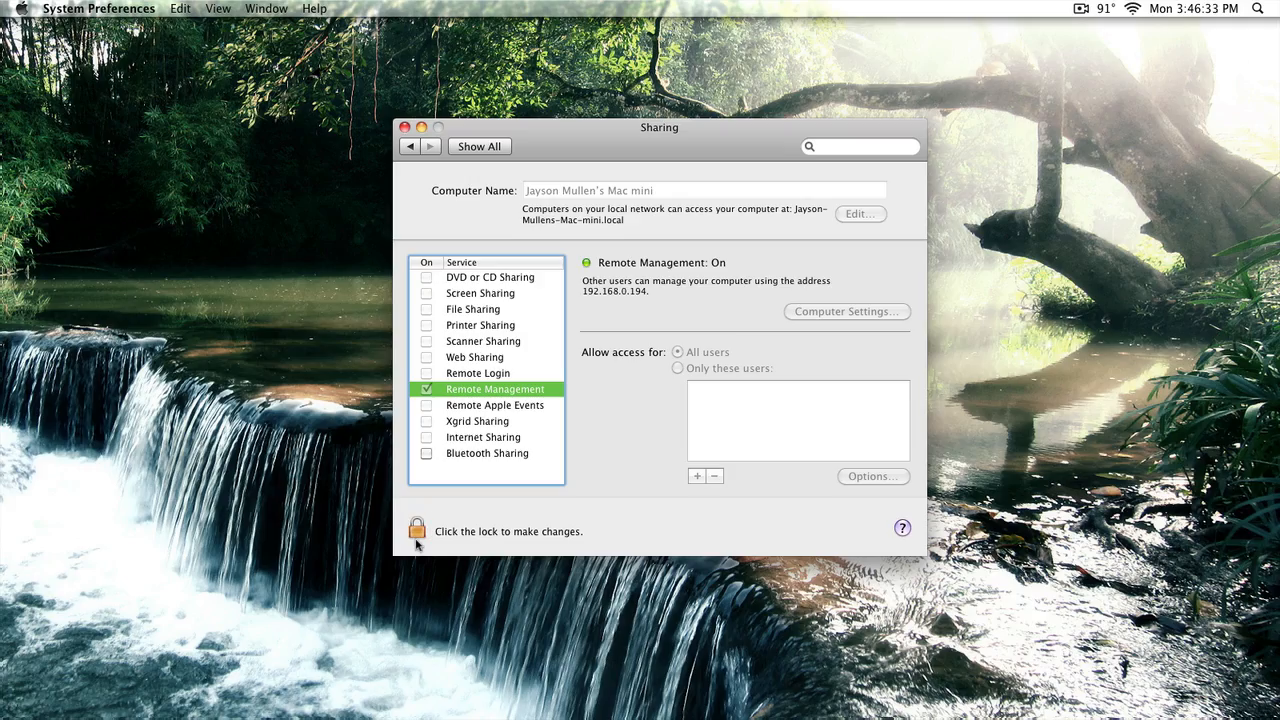
Step: Unlock the Sharing settings by authenticating with the administrator password
click(416, 528)
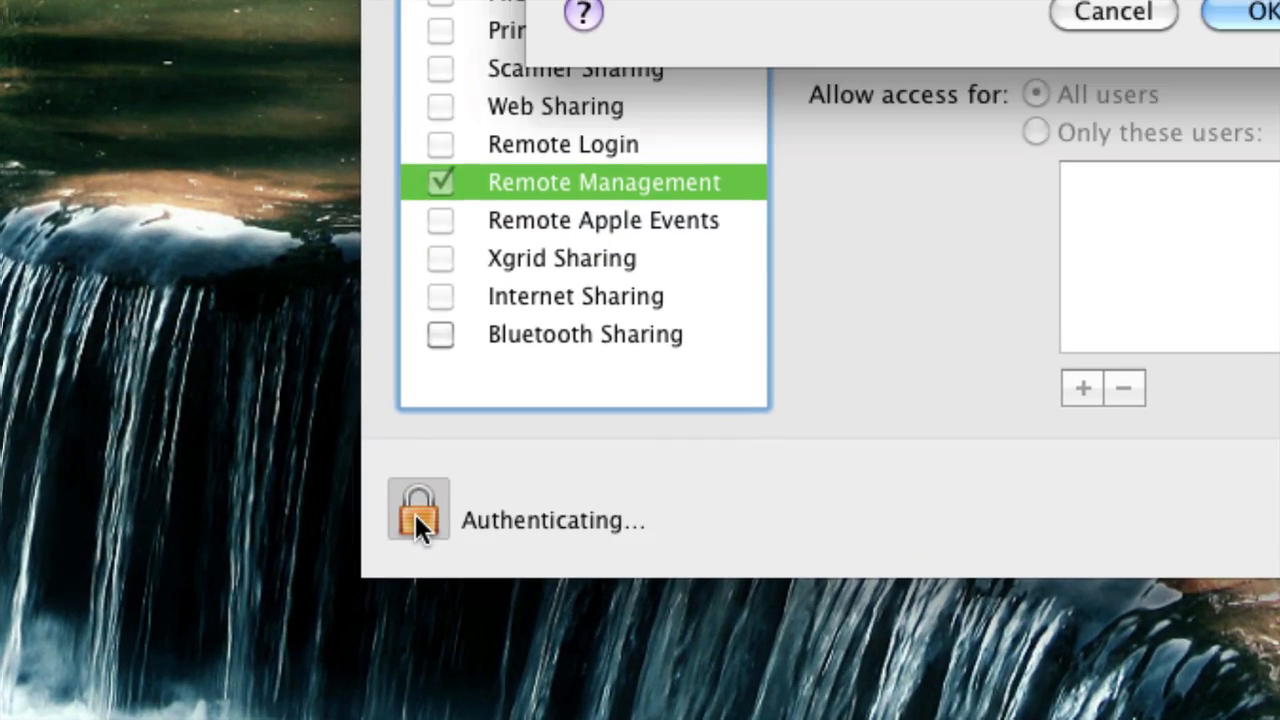
click(418, 510)
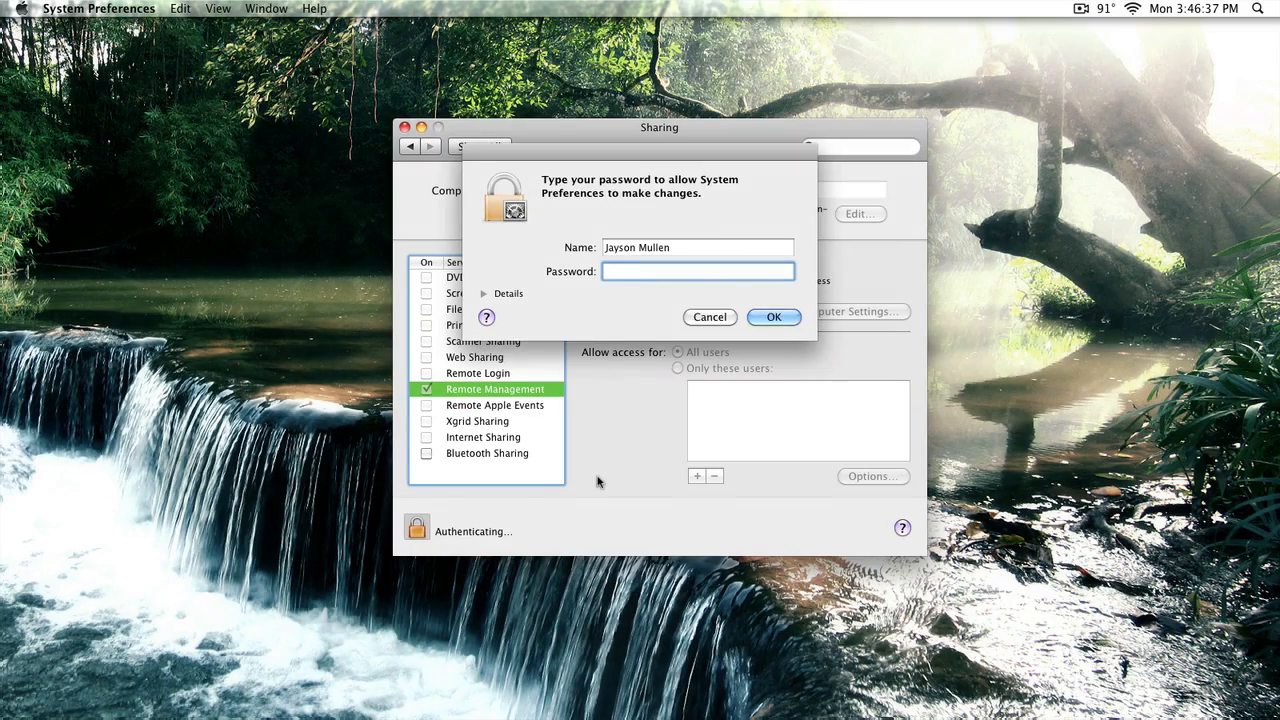
click(772, 316)
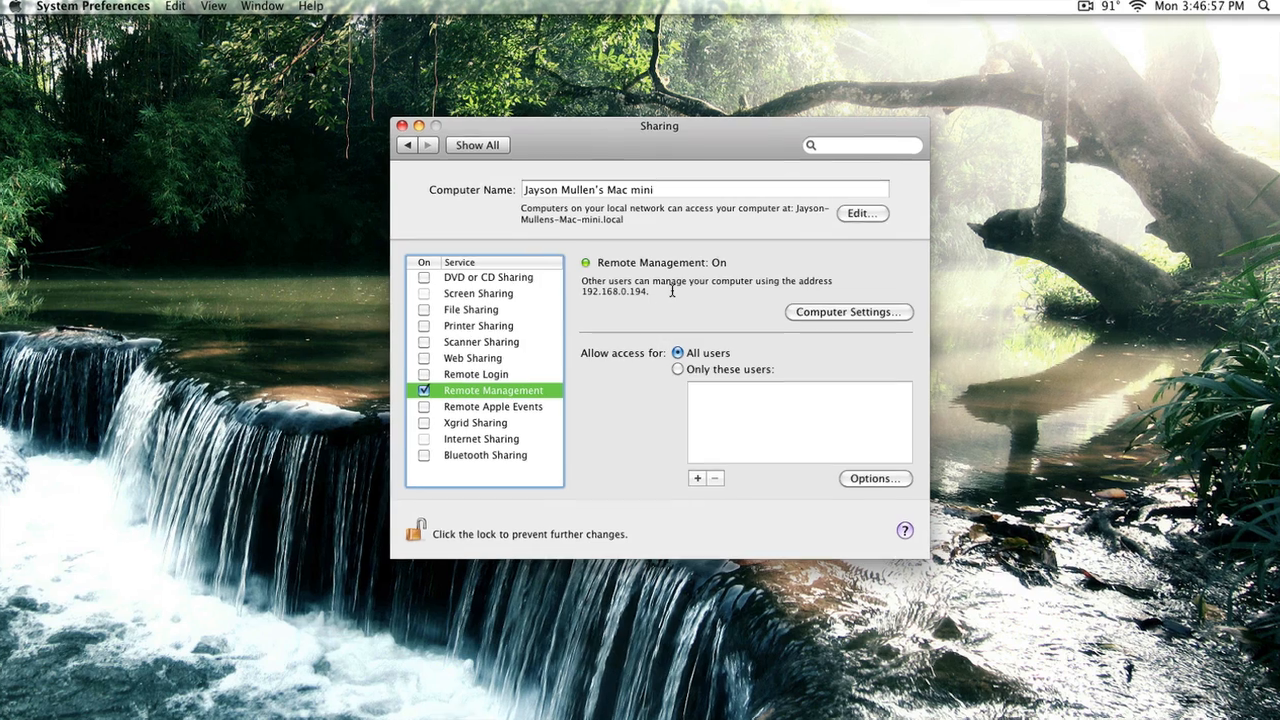
Step: In Computer Settings, allow VNC viewers to control the screen with a password and confirm
click(848, 312)
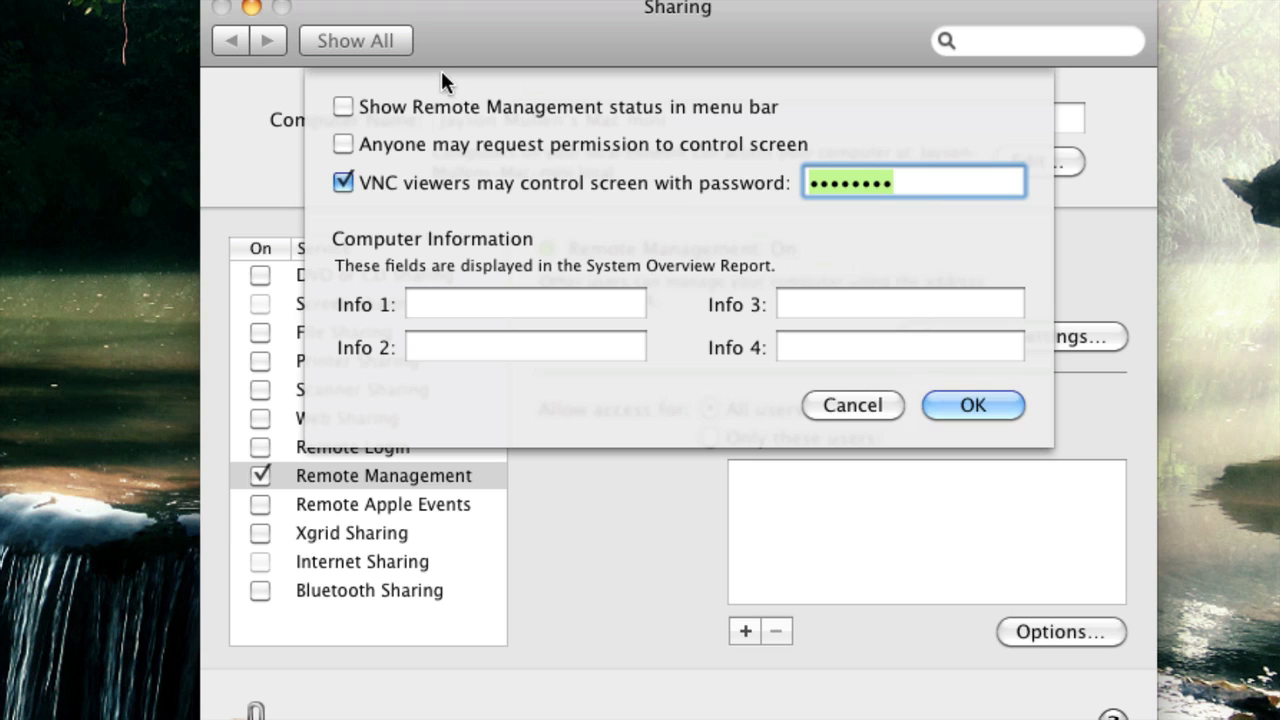
mouse_move(432, 196)
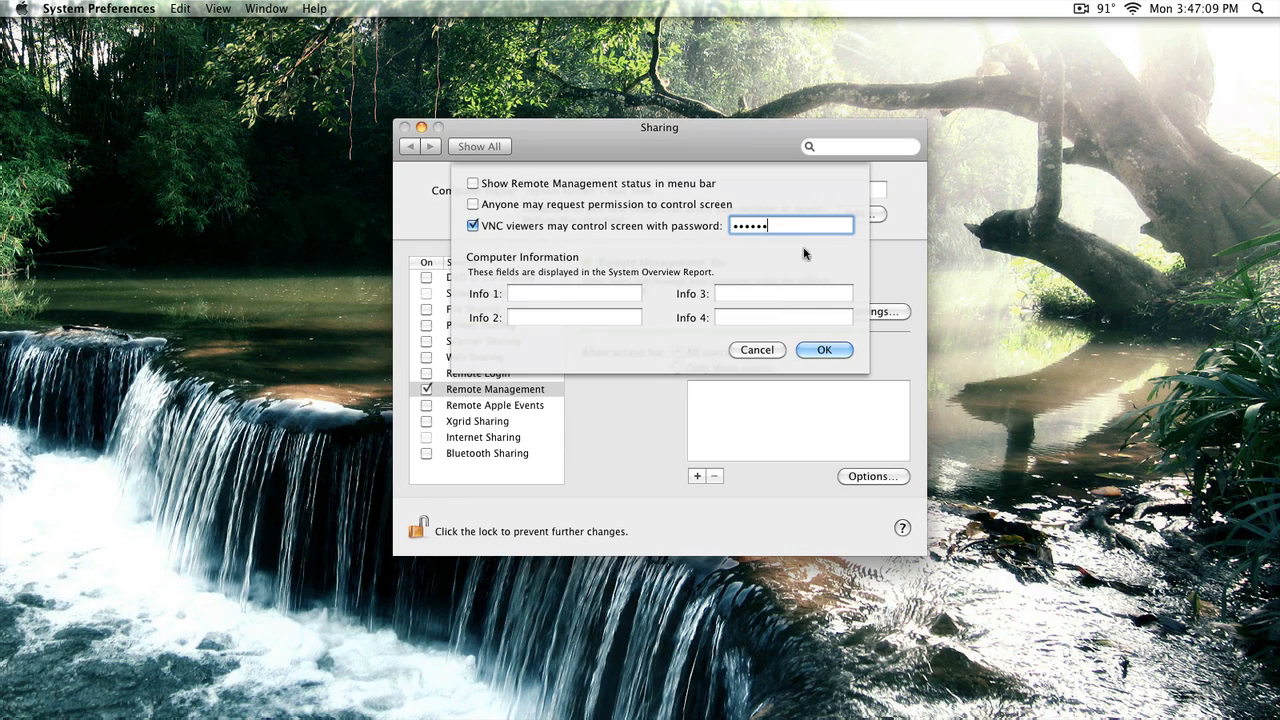
mouse_move(818, 276)
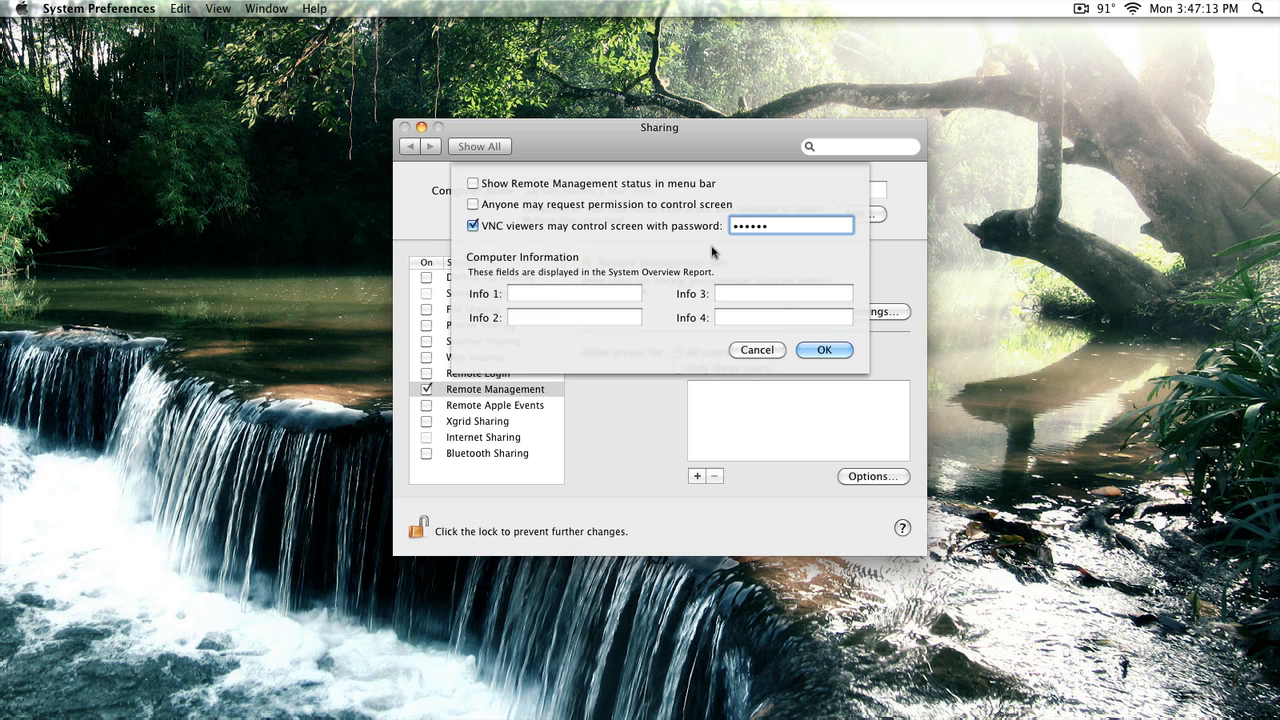
click(824, 348)
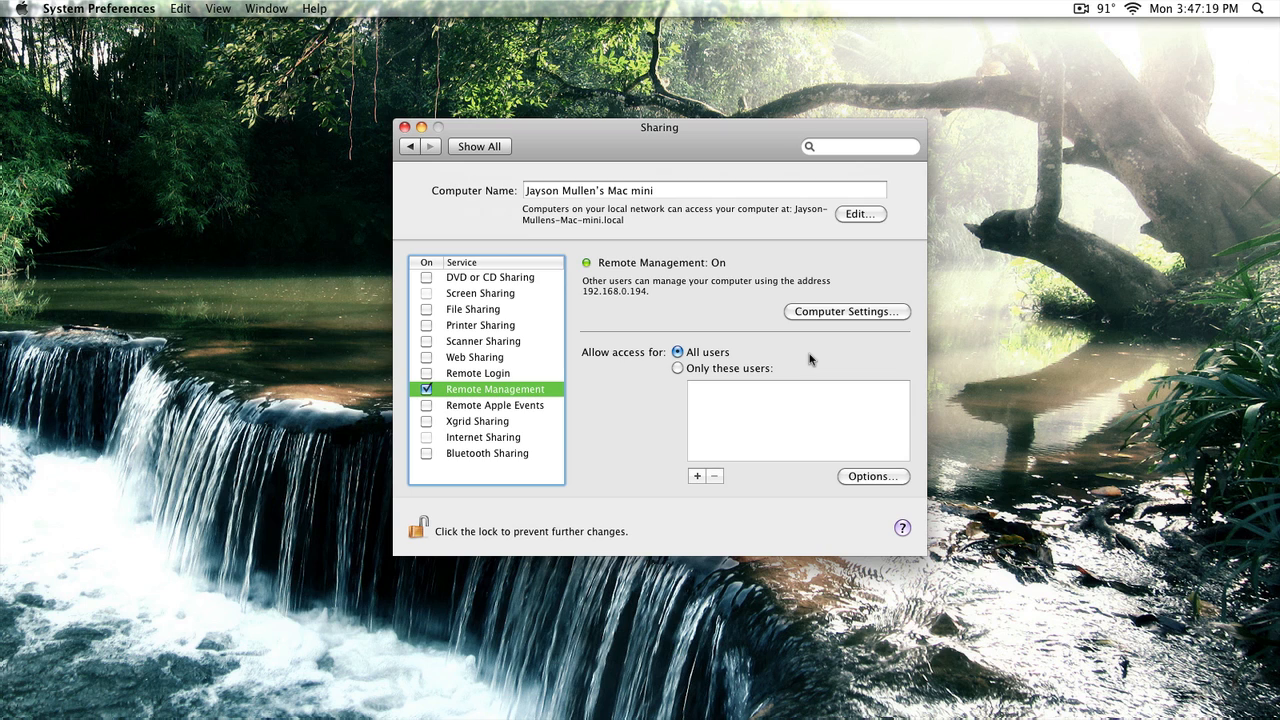
mouse_move(658, 248)
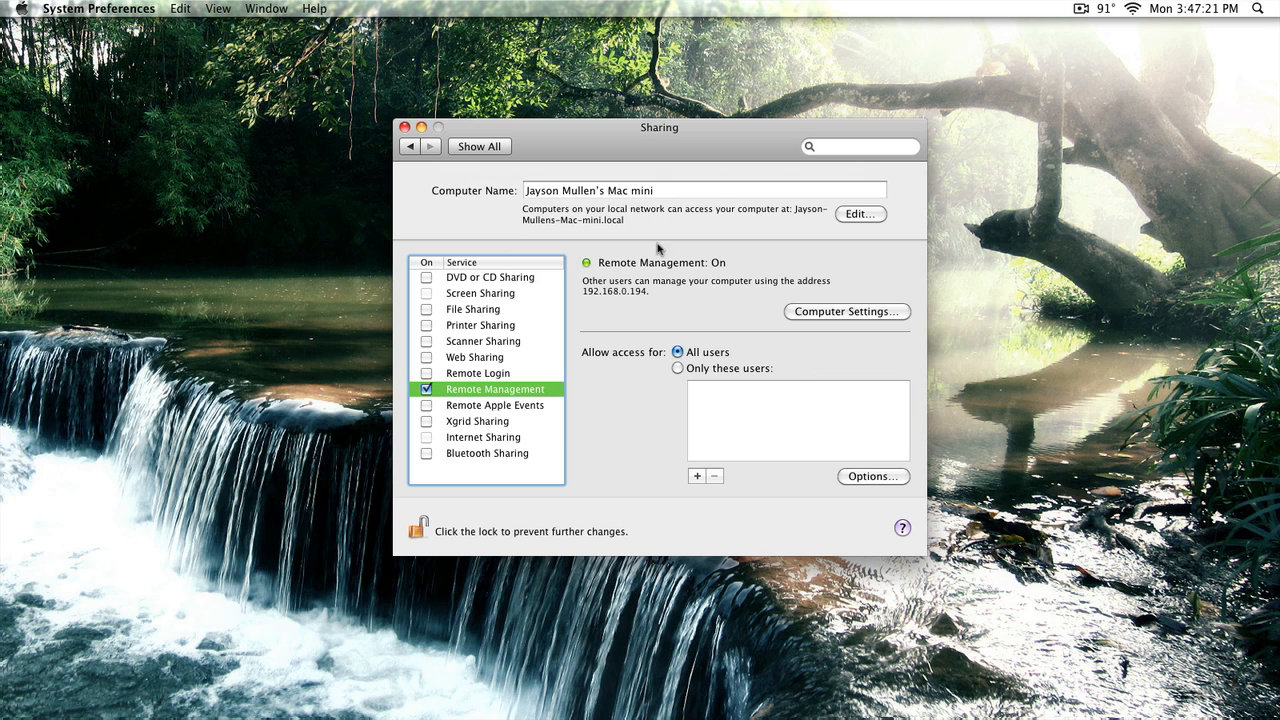
Step: Launch Chicken of the VNC from Applications and connect to the saved Mac at 192.168.0.195
click(478, 146)
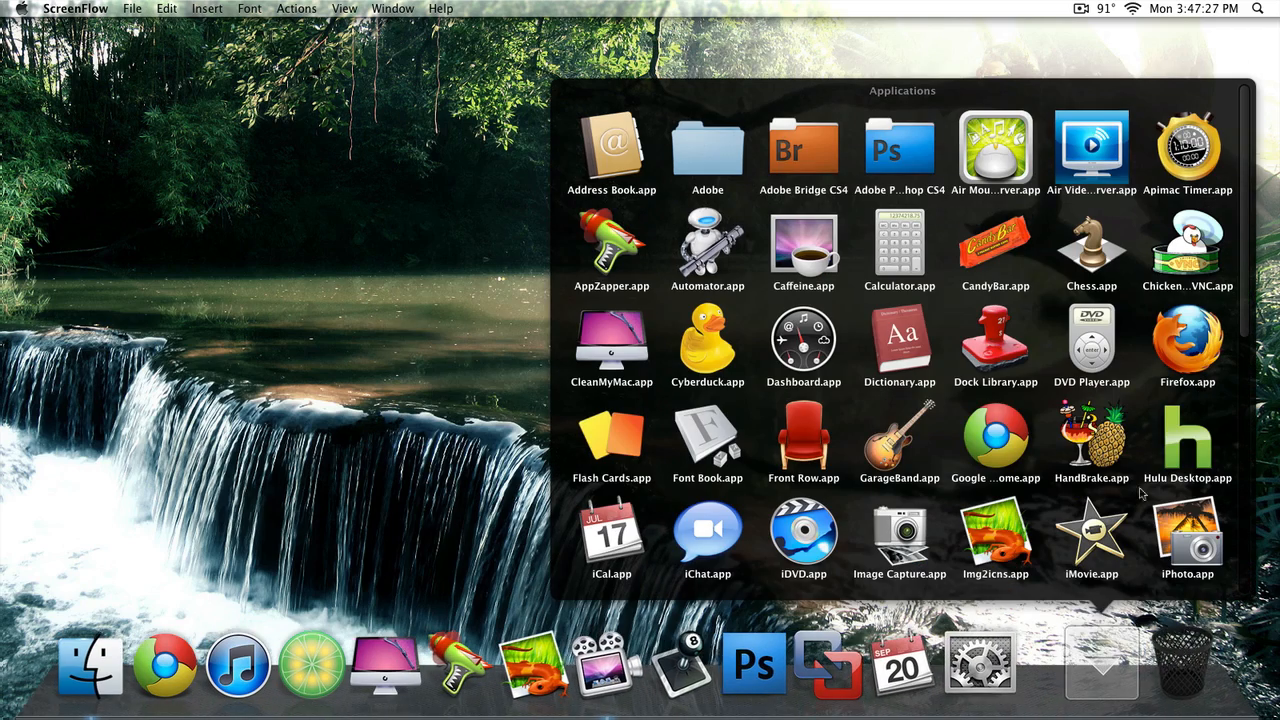
double_click(1188, 250)
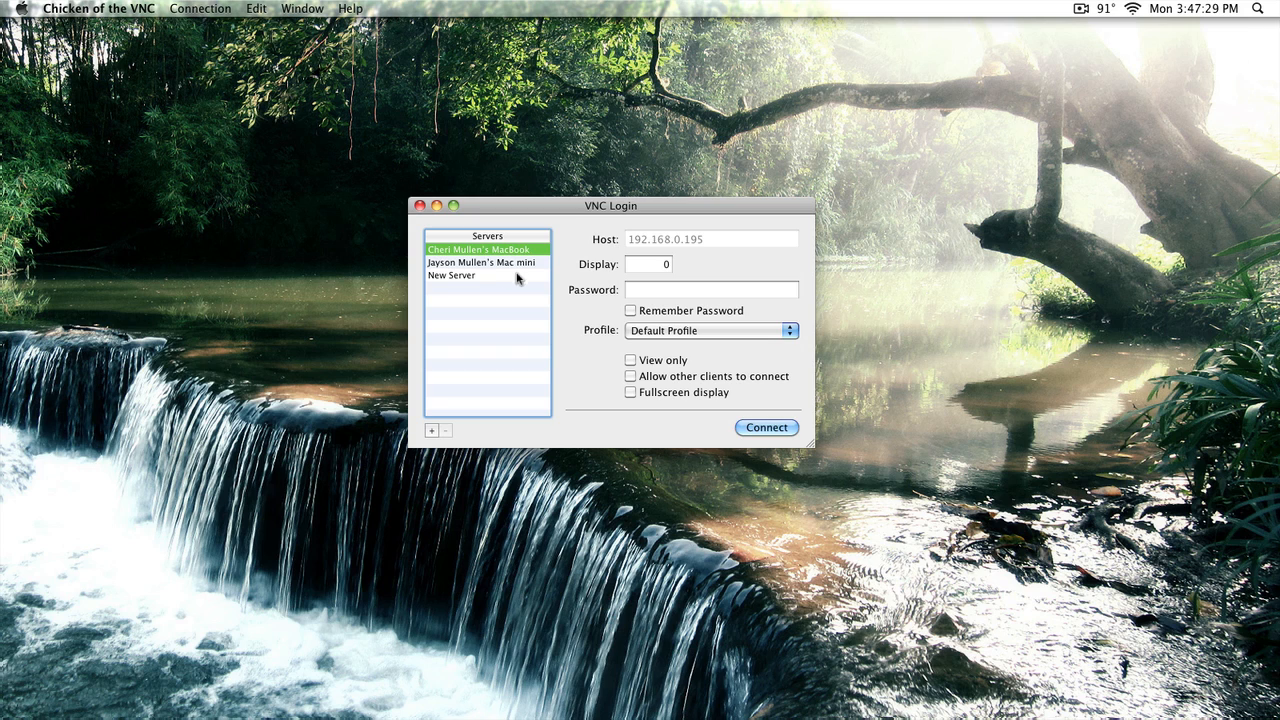
click(712, 288)
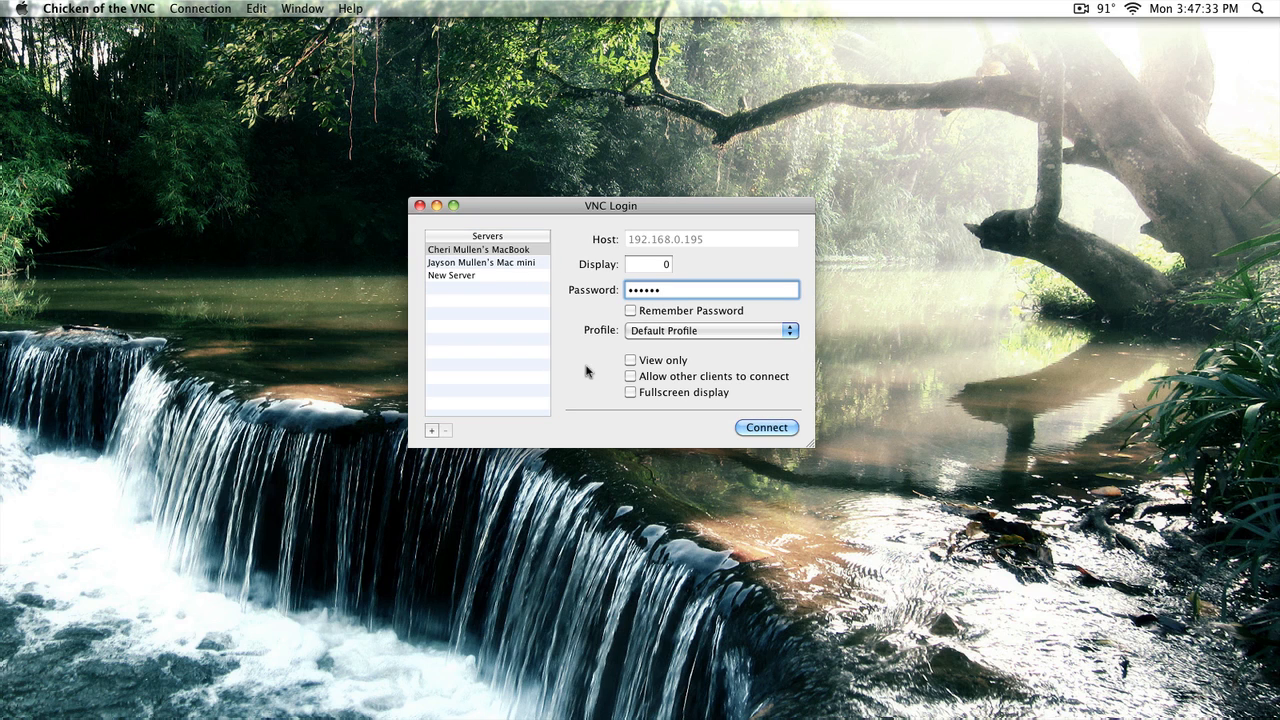
click(766, 428)
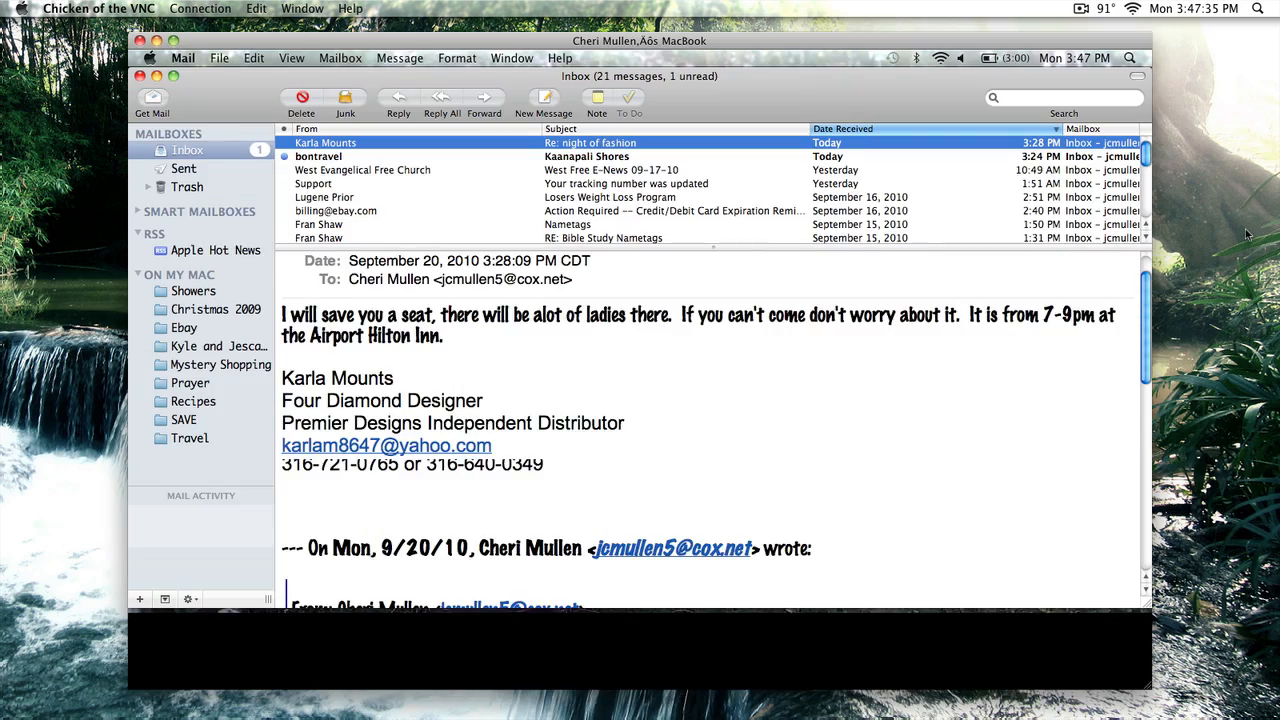
Step: Hide Chicken of the VNC from its application menu, leaving the local desktop showing
click(98, 8)
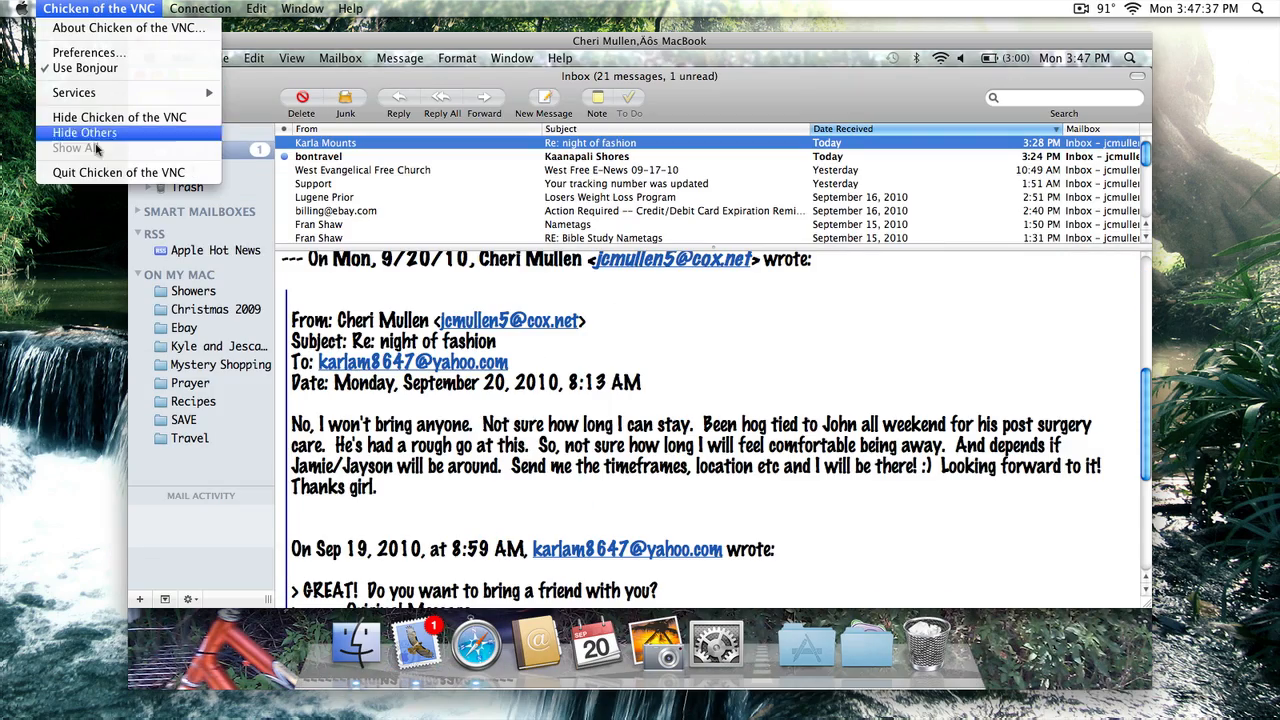
click(84, 132)
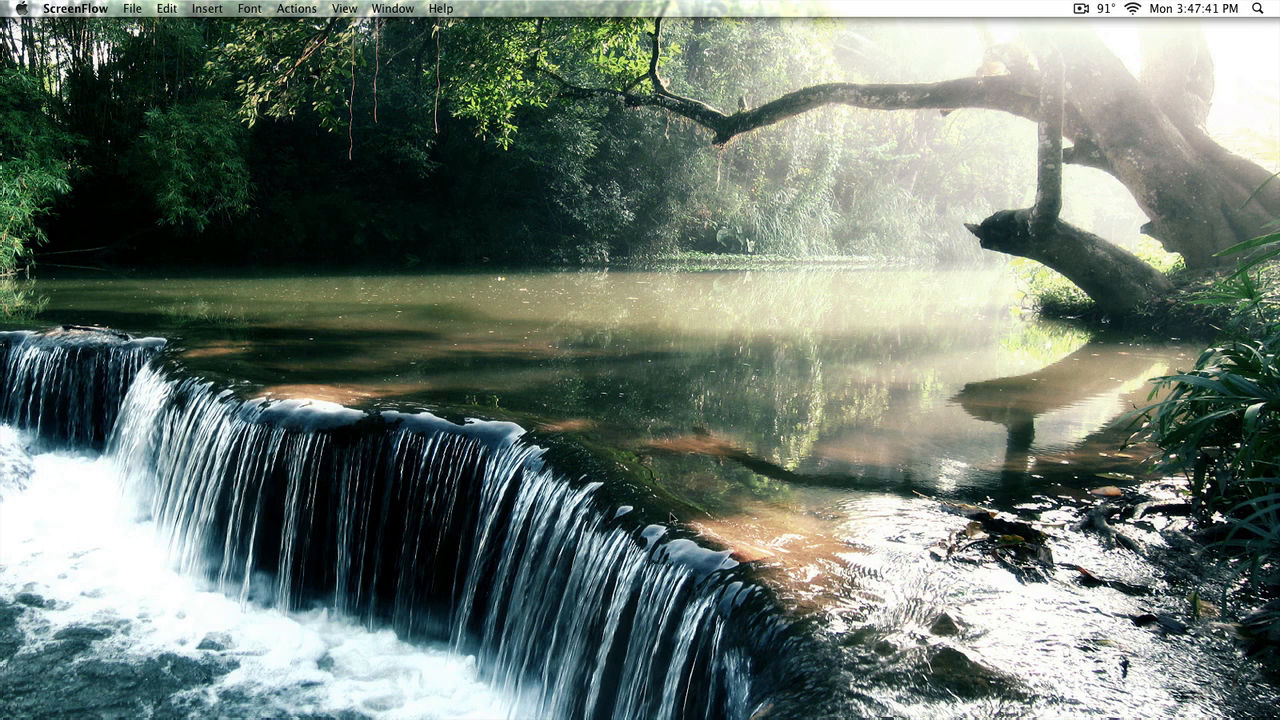
mouse_move(668, 518)
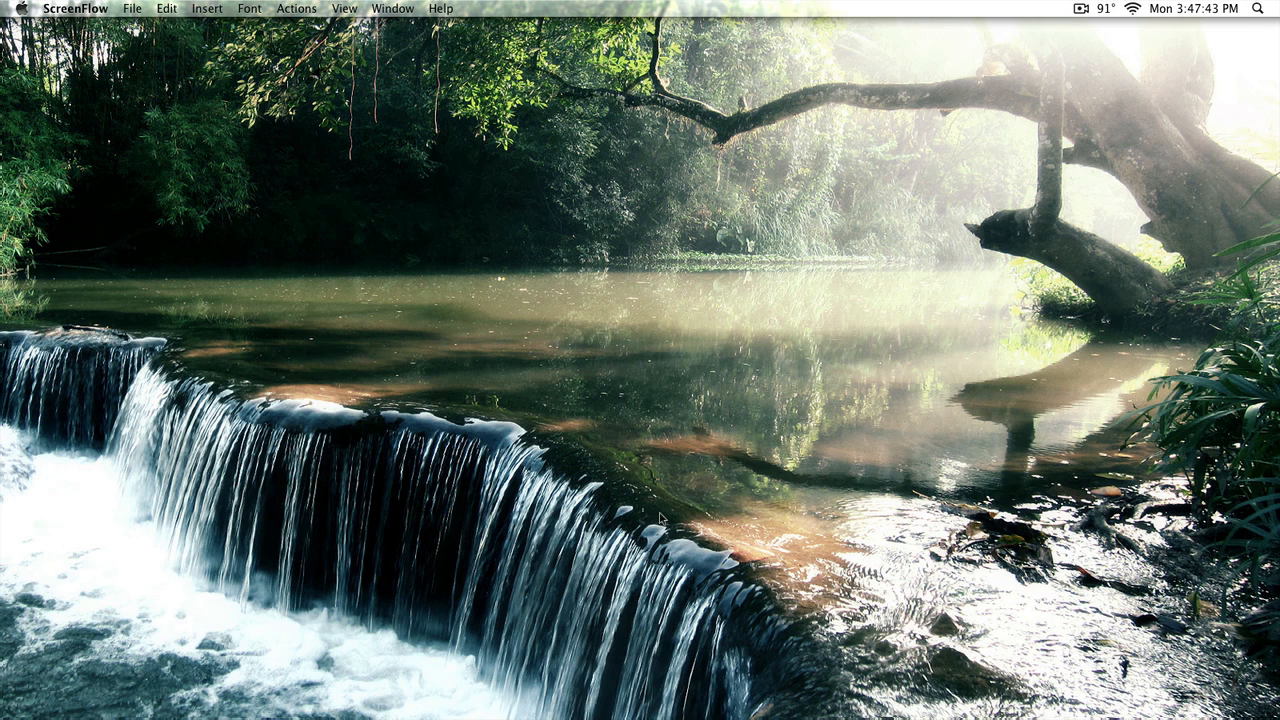